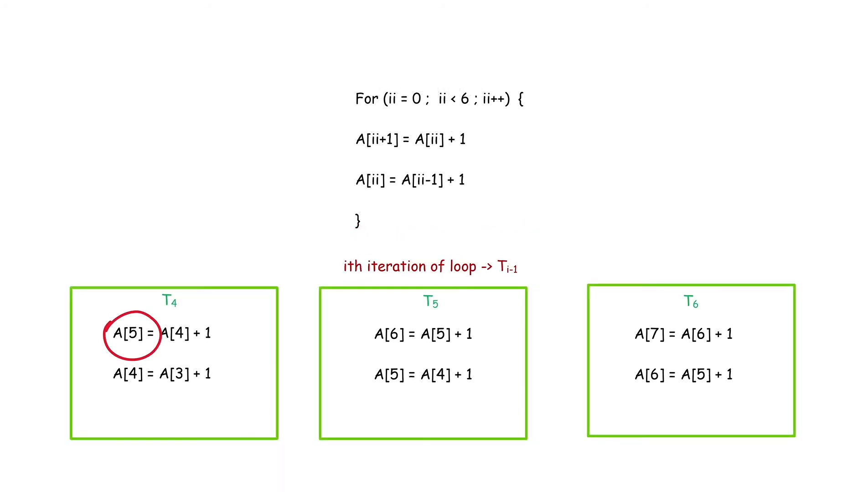
Circle A[5] in the T5 box in red, matching the circled A[5] write in T4
left_click_drag(376, 354, 427, 393)
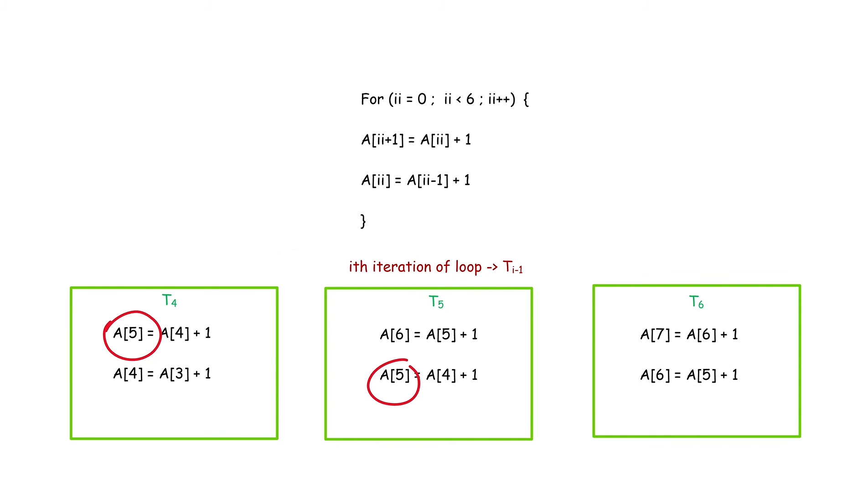